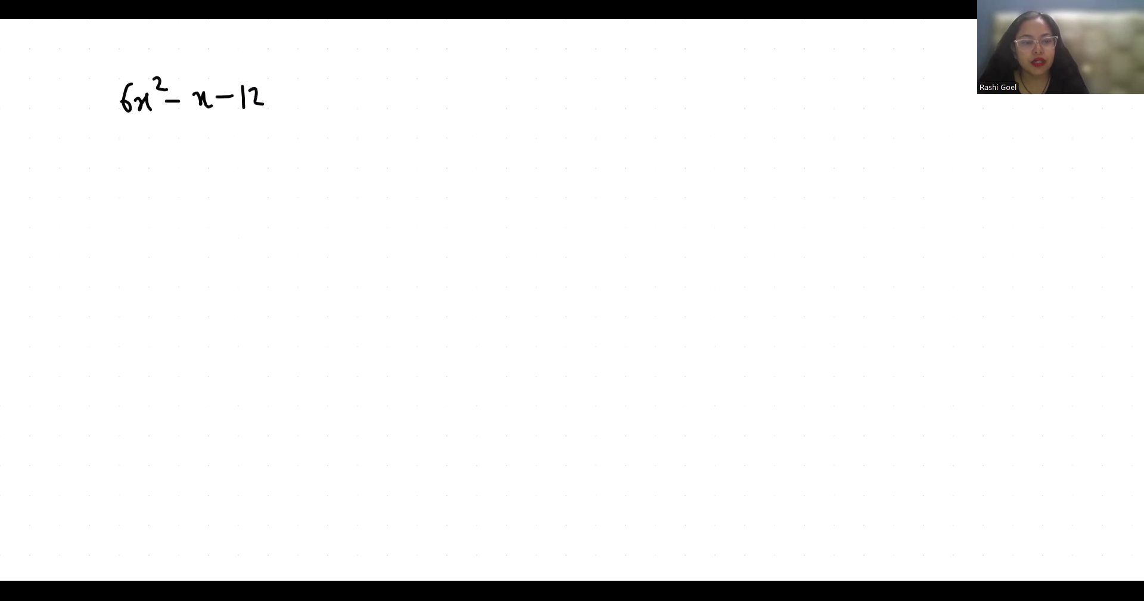
# Step: Underline the middle term −x in 6x² − x − 12
pyautogui.moveTo(179, 117); pyautogui.dragTo(216, 117)
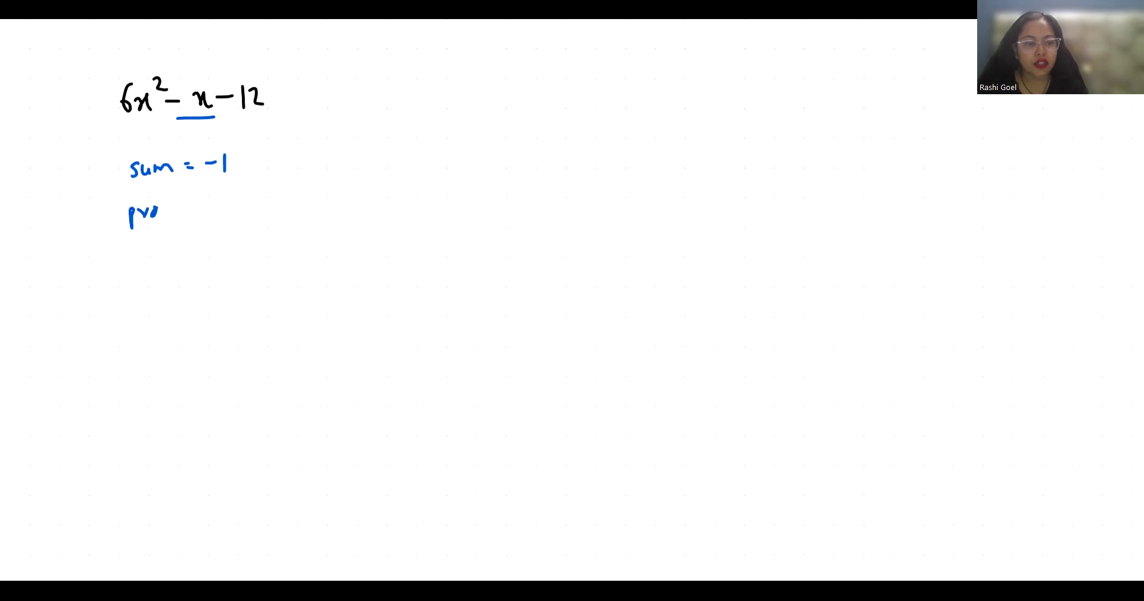
# Step: Write 'product = 6×−12 = −72' and begin the 'numbers' line
pyautogui.write('product =')
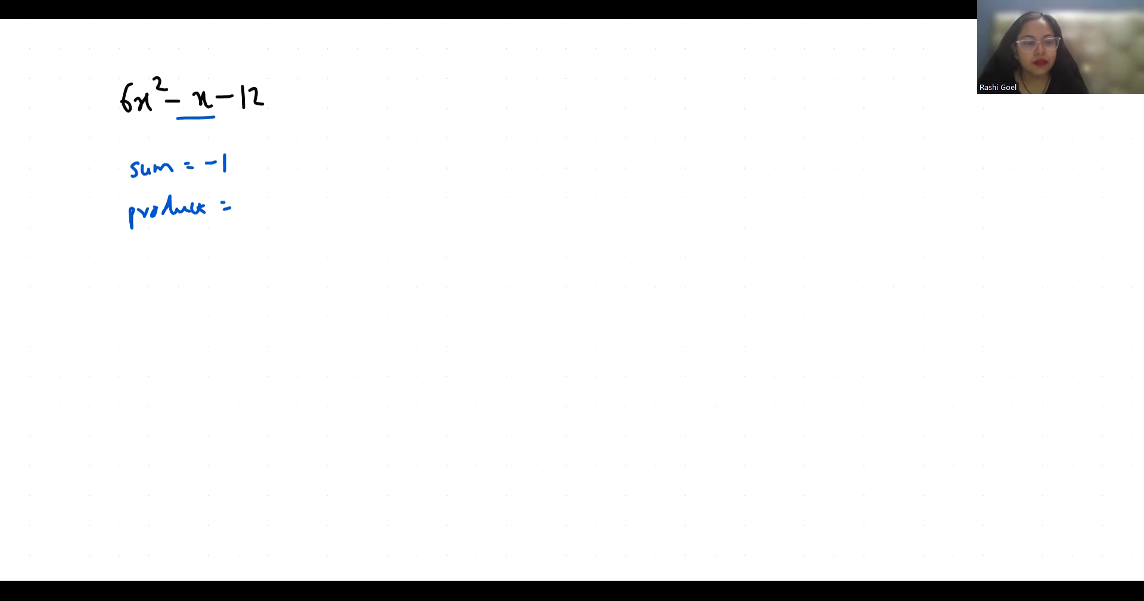
pyautogui.write('6x-')
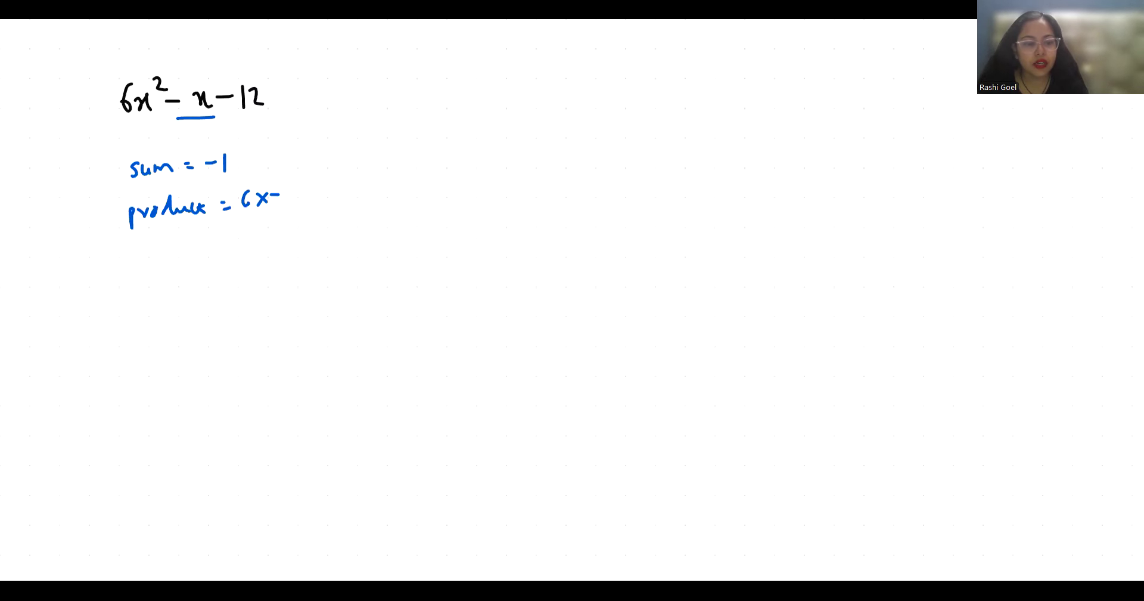
pyautogui.write('-1')
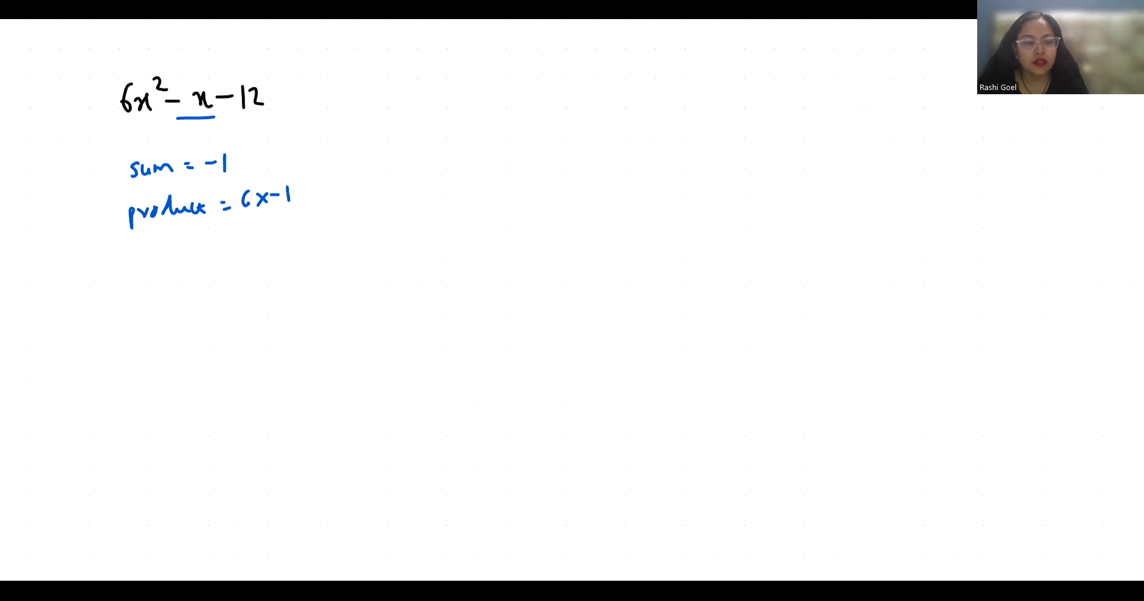
pyautogui.write('2 =')
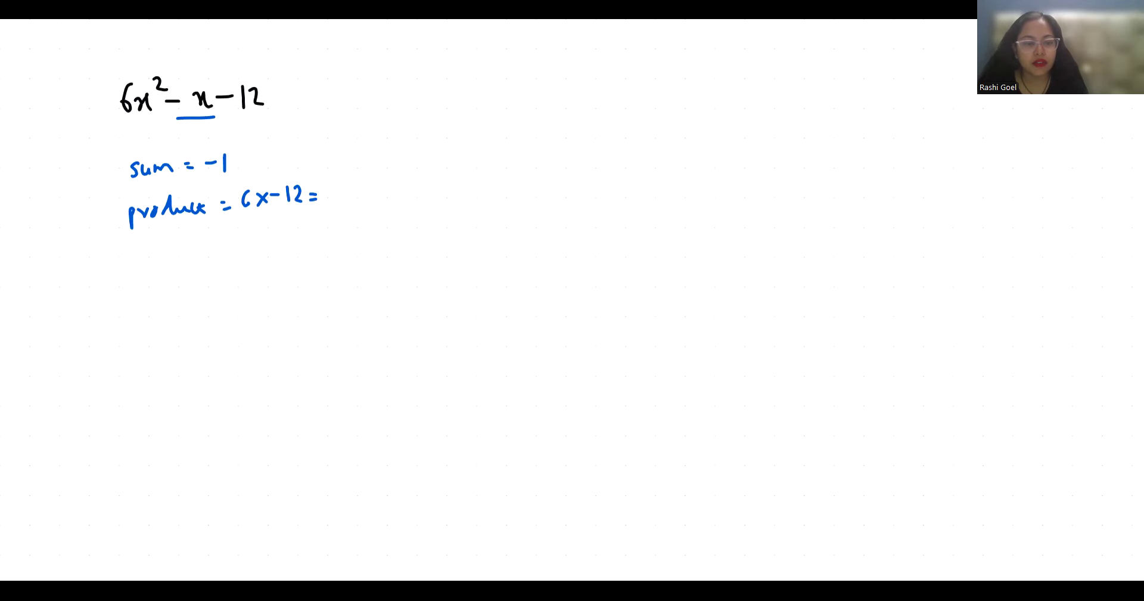
pyautogui.write('72')
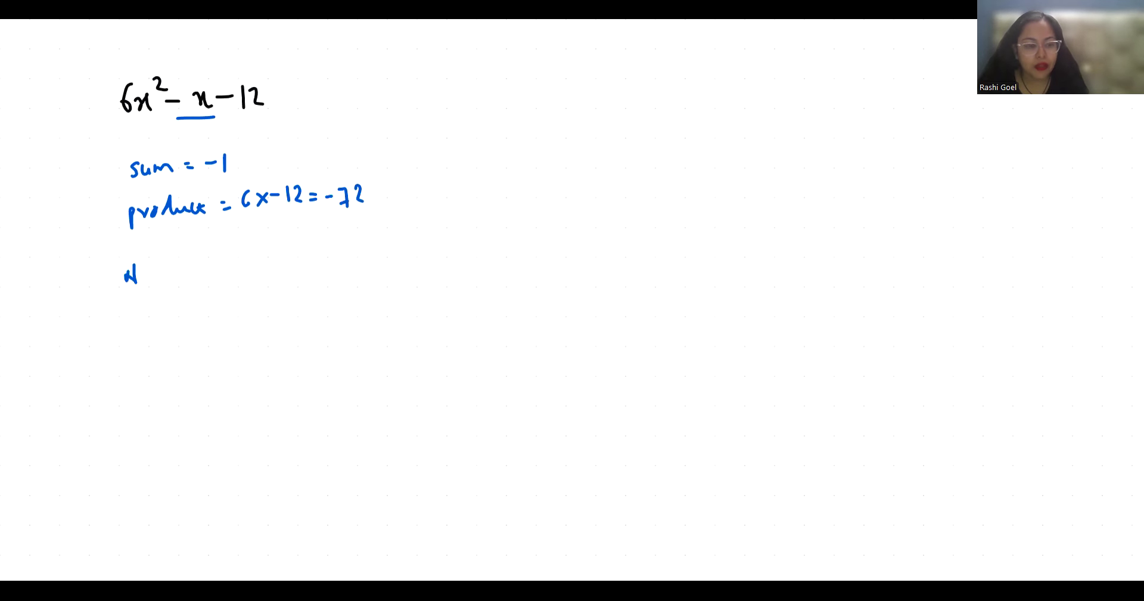
pyautogui.write('Numbers = -9')
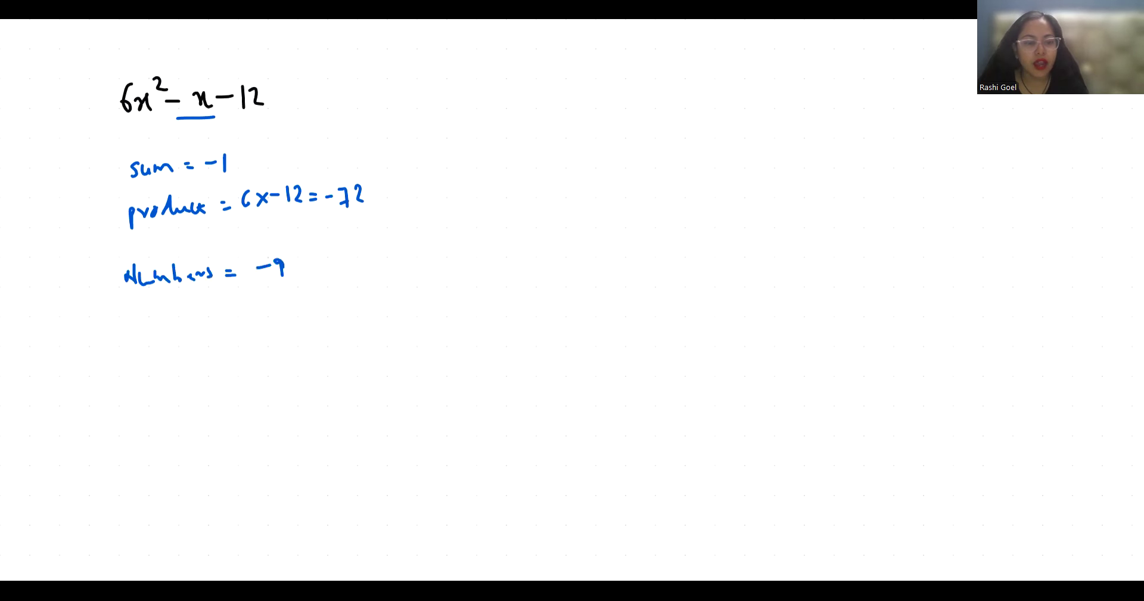
# Step: Add the second number 8 and begin rewriting the quadratic with the split middle term
pyautogui.write('and 6')
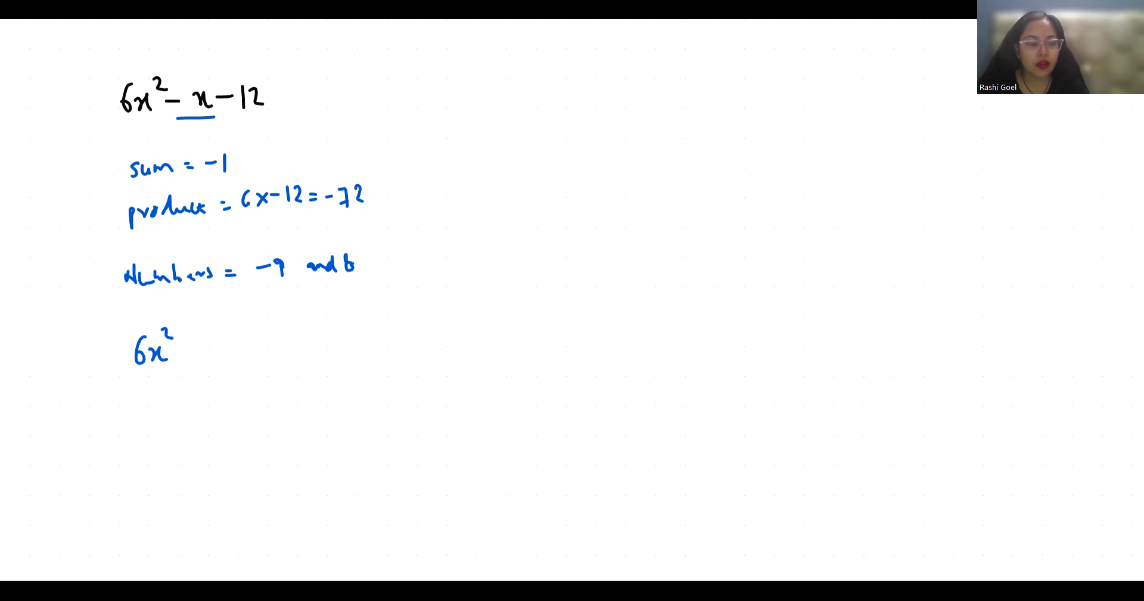
pyautogui.write('-x-1')
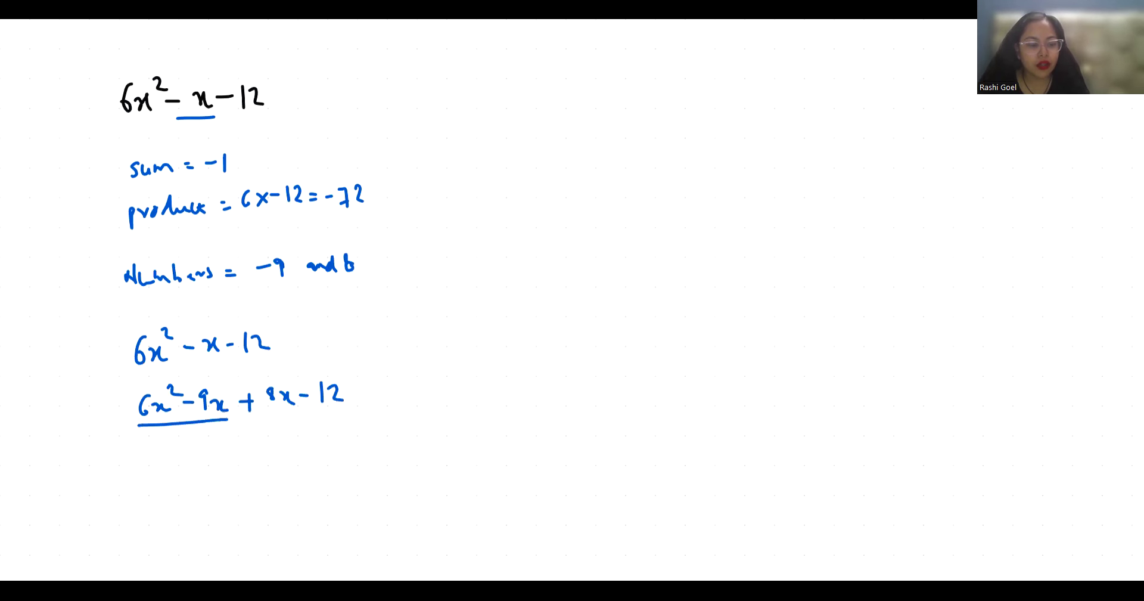
# Step: Write the grouping 3x(2x−3)+4(2x−3) and start the factored line '(2x−3)('
pyautogui.write('3')
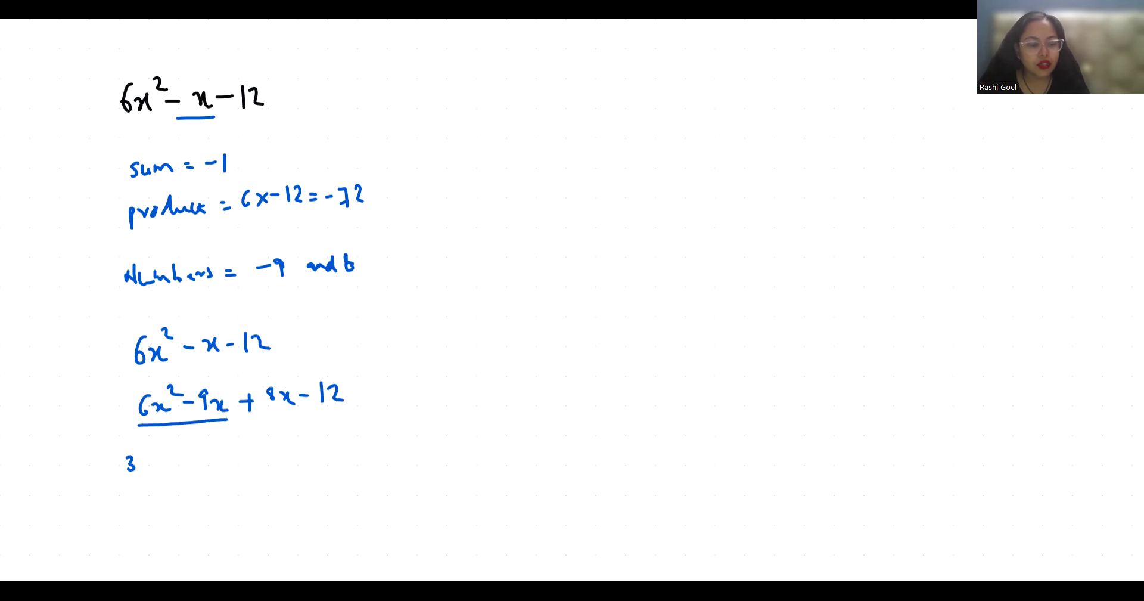
pyautogui.write('x(2x-3)+')
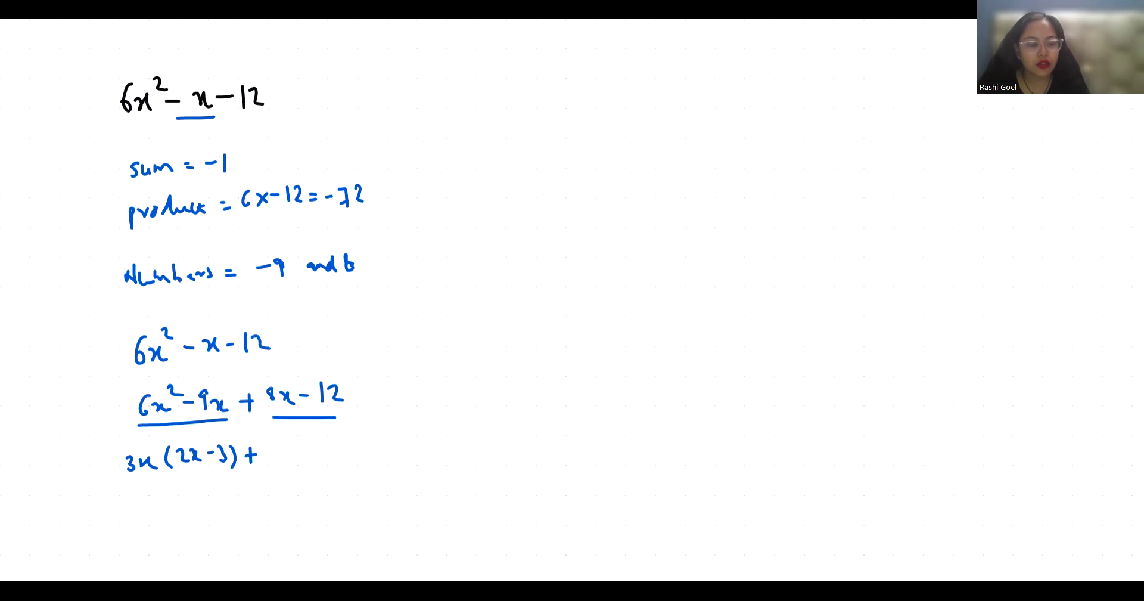
pyautogui.write('4(2x-3')
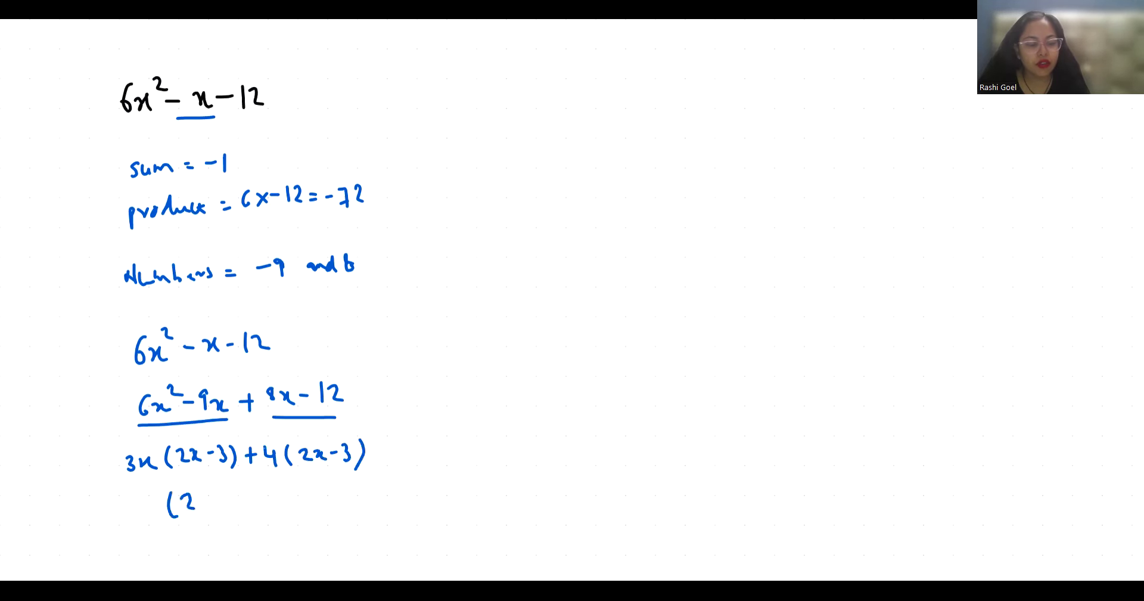
pyautogui.write('(2x-3) (')
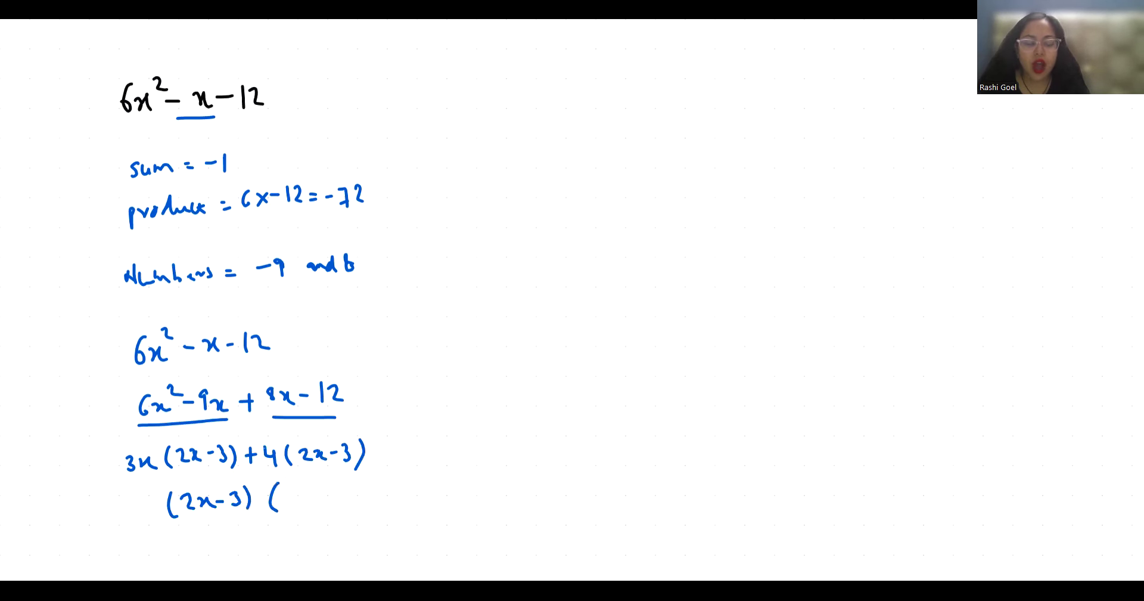